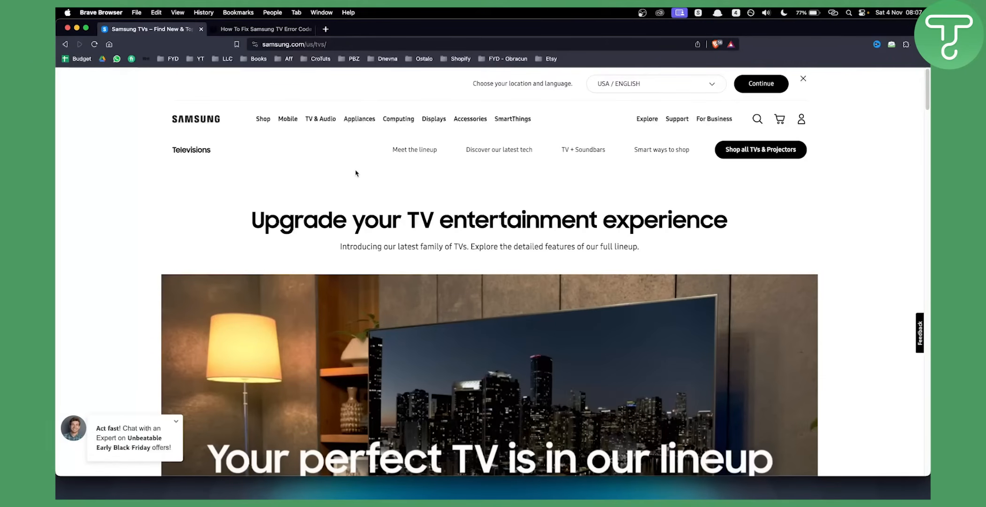
pyautogui.moveTo(285, 172)
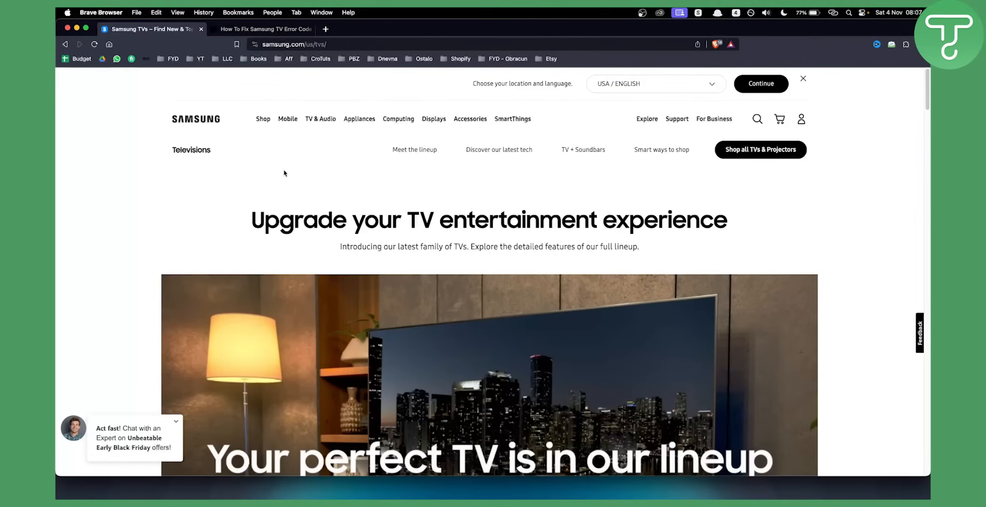
pyautogui.moveTo(212, 86)
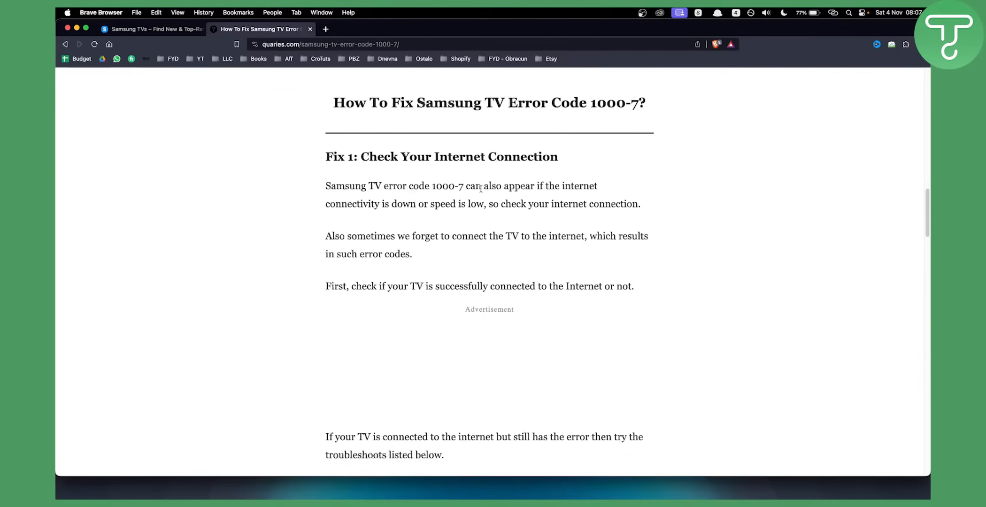
pyautogui.moveTo(485, 190)
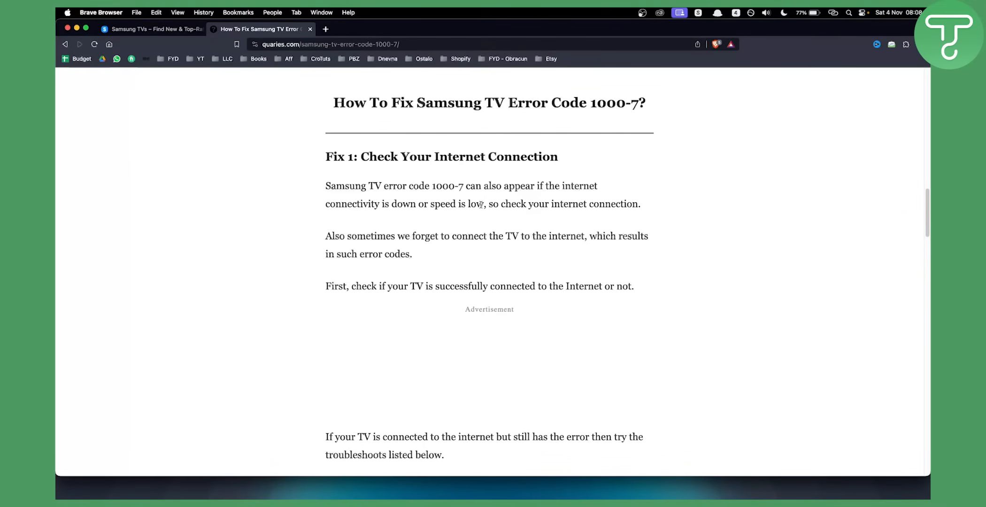
# - Scroll down through Fix 1's router steps to reach Fix 2, power cycling the TV
pyautogui.scroll(-3)
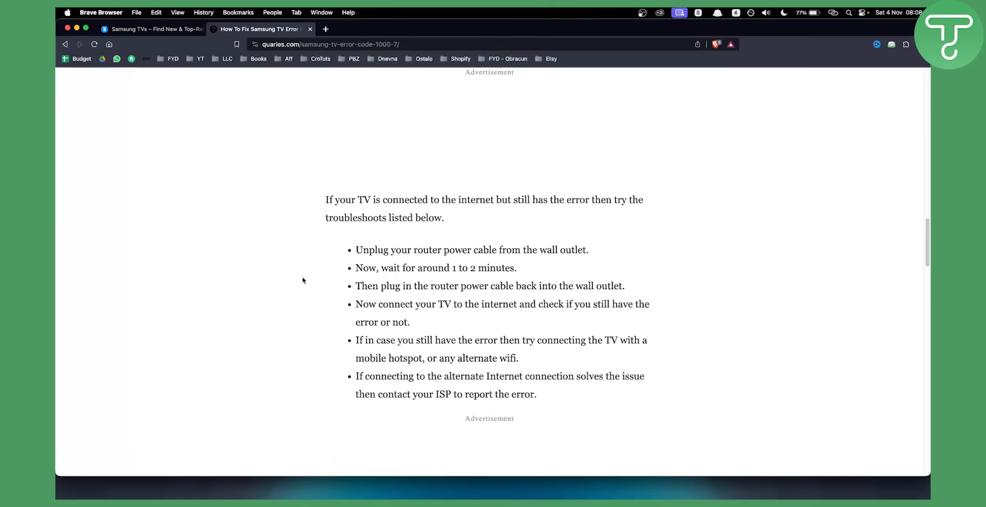
pyautogui.scroll(-3)
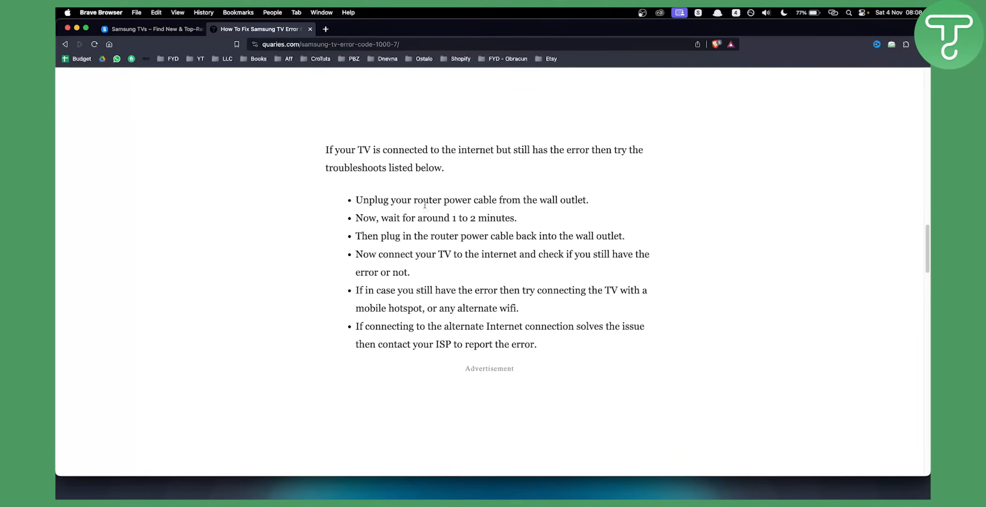
pyautogui.scroll(-3)
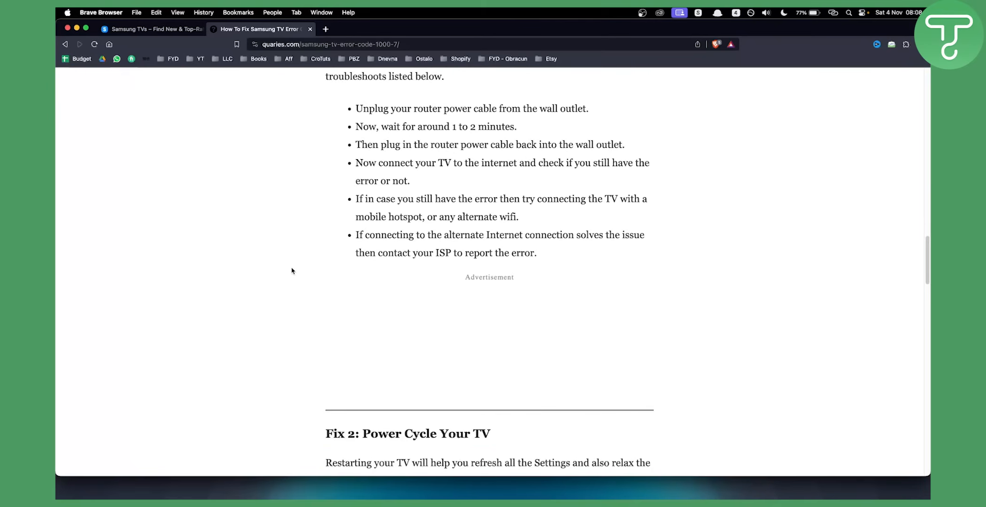
pyautogui.scroll(-3)
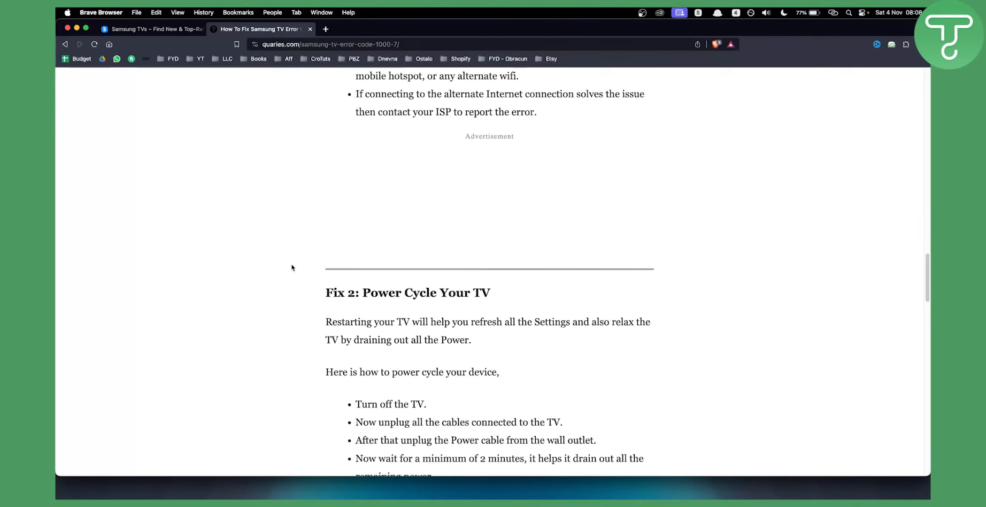
pyautogui.scroll(-3)
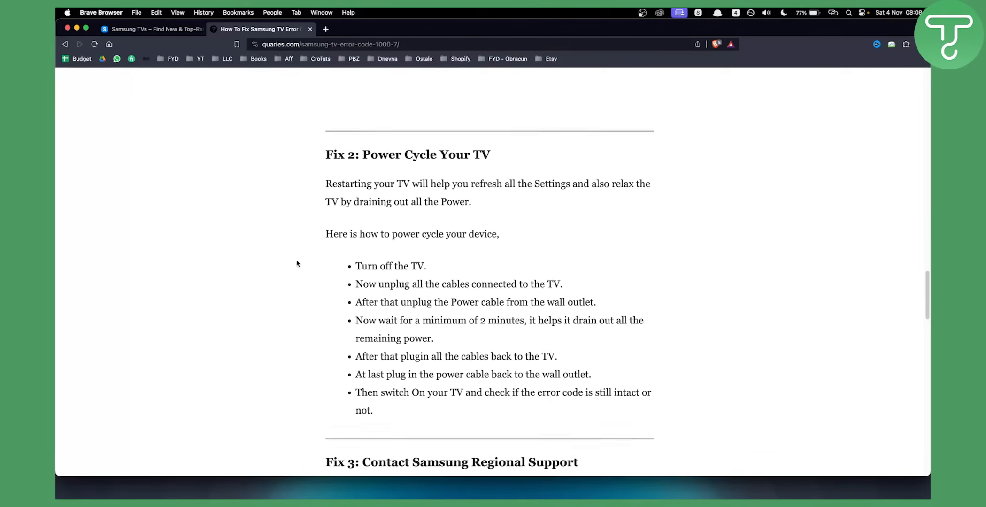
pyautogui.scroll(-3)
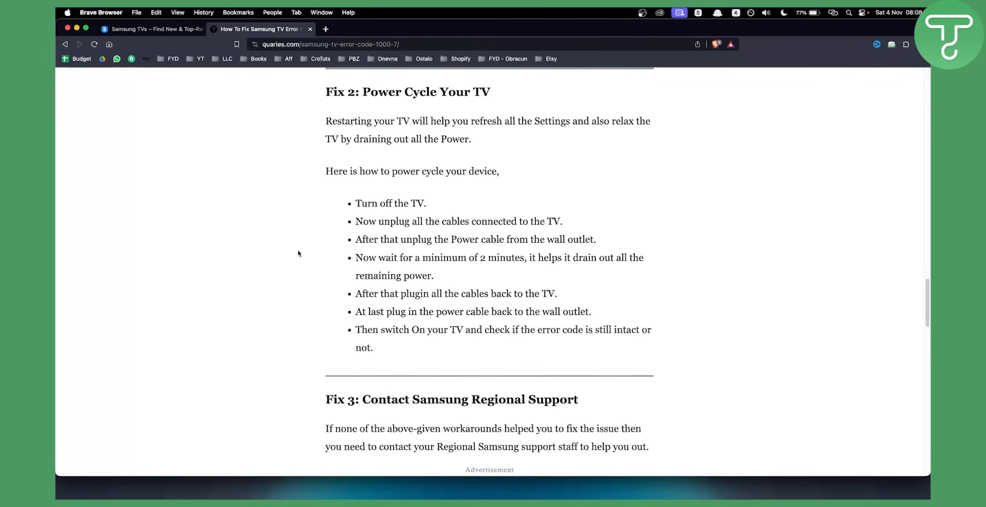
pyautogui.scroll(-3)
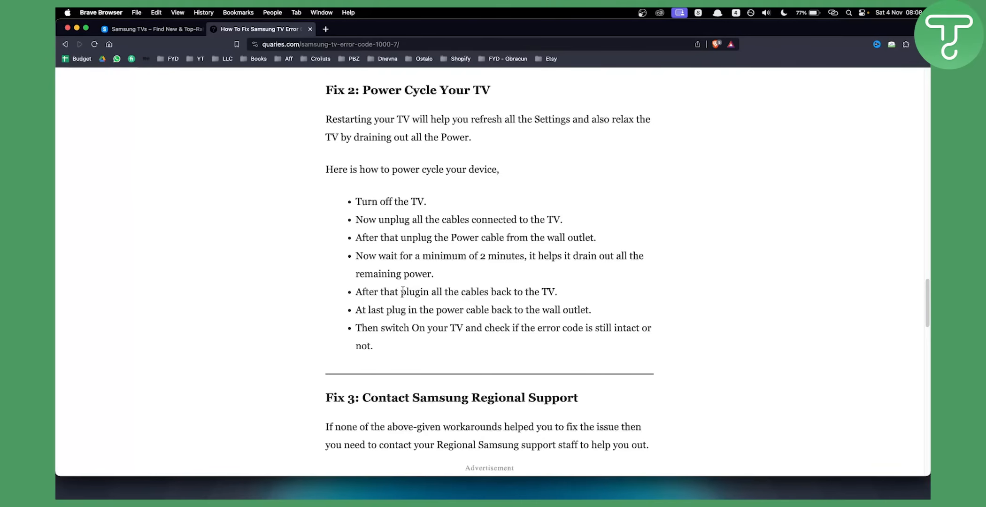
pyautogui.moveTo(401, 292); pyautogui.dragTo(555, 291)
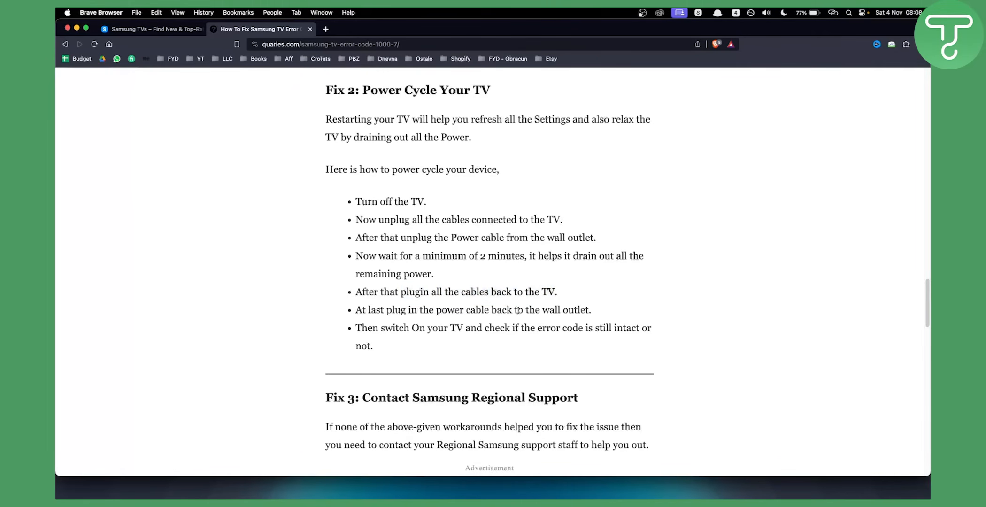
pyautogui.moveTo(591, 317)
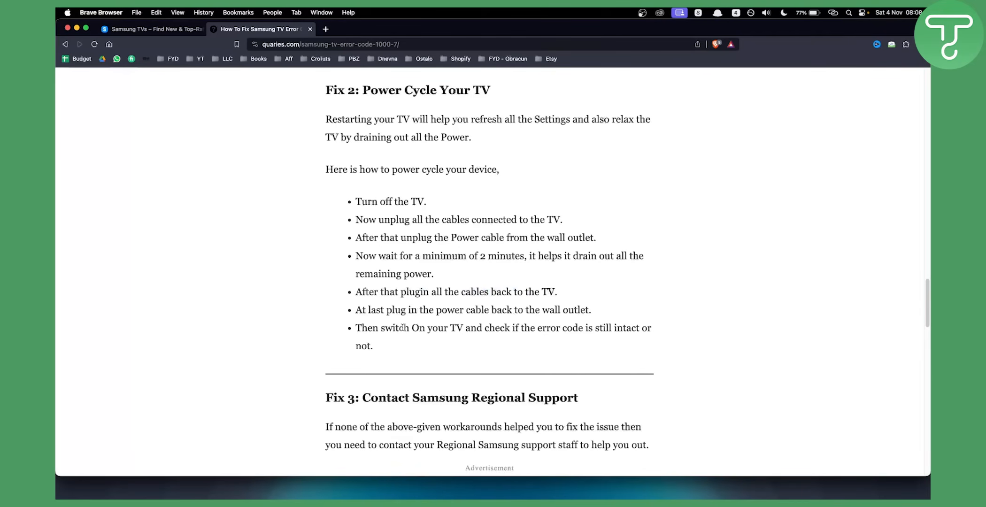
pyautogui.moveTo(286, 310)
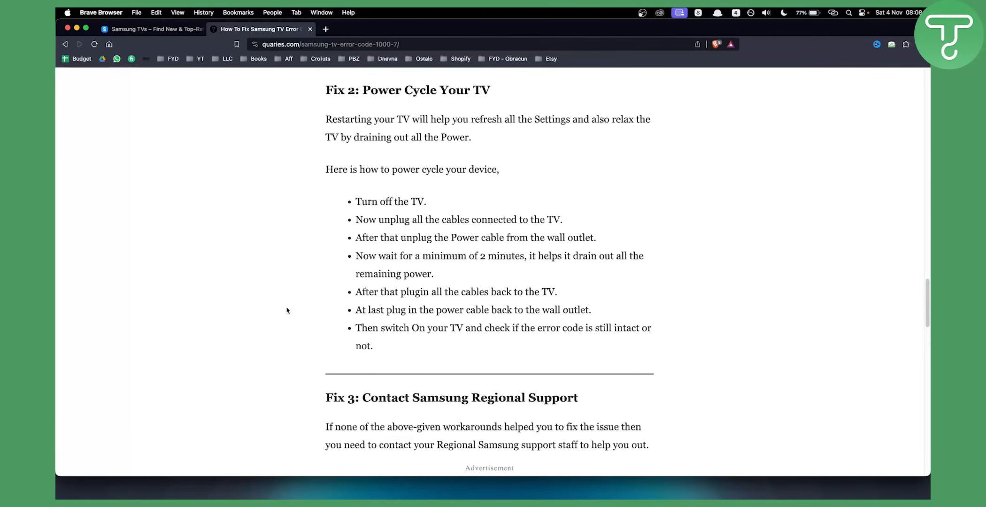
# - Scroll to Fix 3 and briefly highlight the 'TV user manual, or you can visit Samsung Website' advice
pyautogui.scroll(-3)
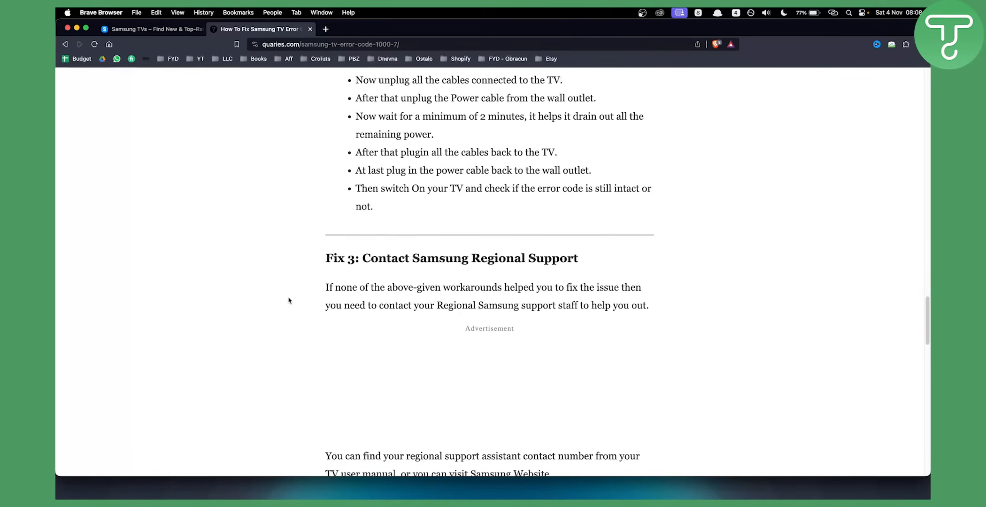
pyautogui.scroll(-3)
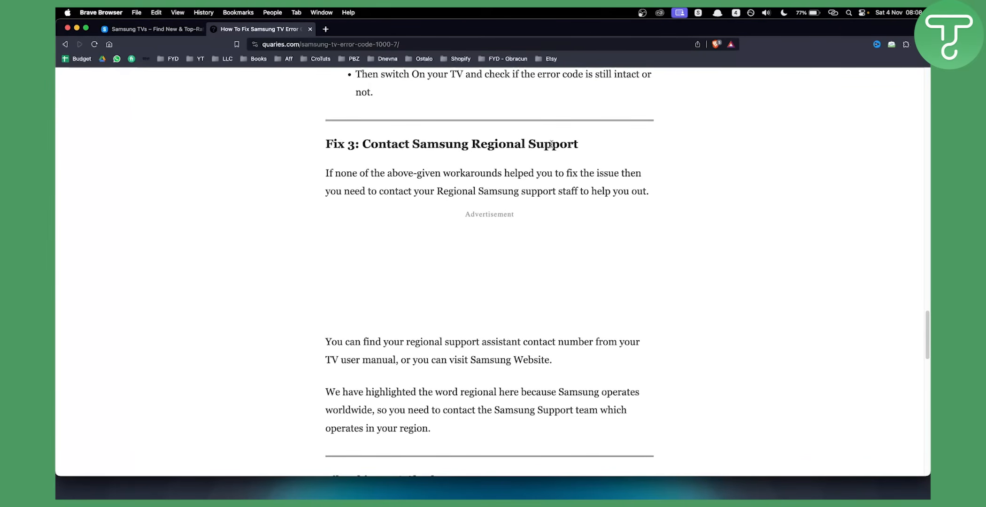
pyautogui.moveTo(543, 342)
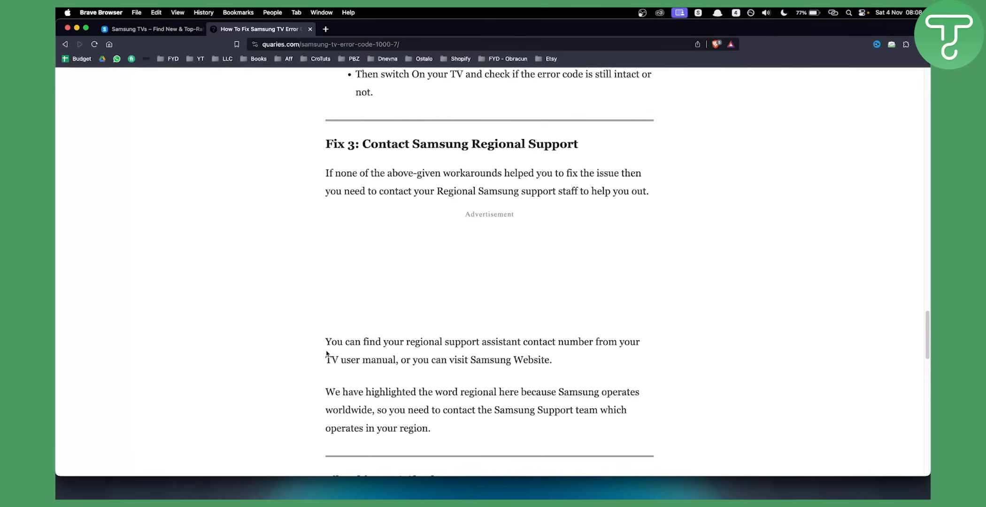
pyautogui.moveTo(324, 359); pyautogui.dragTo(549, 360)
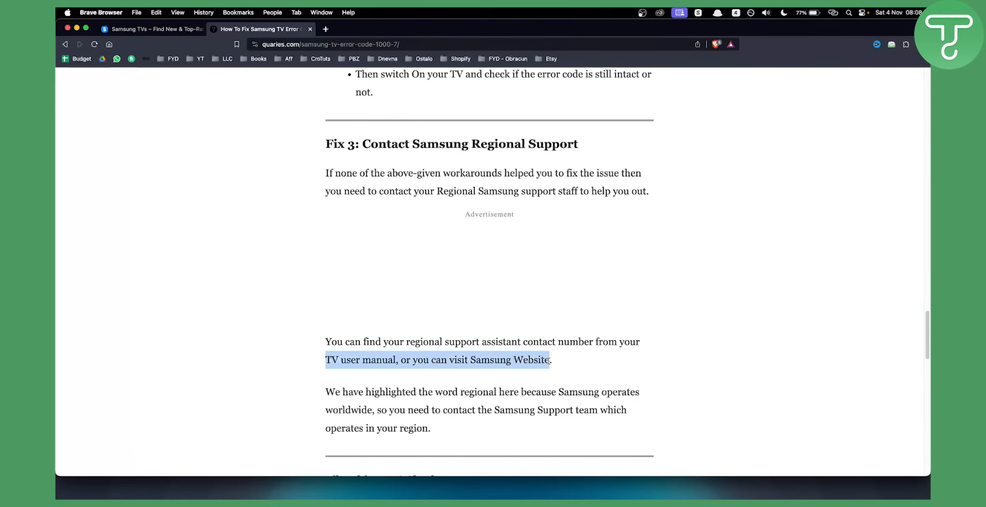
pyautogui.click(553, 360)
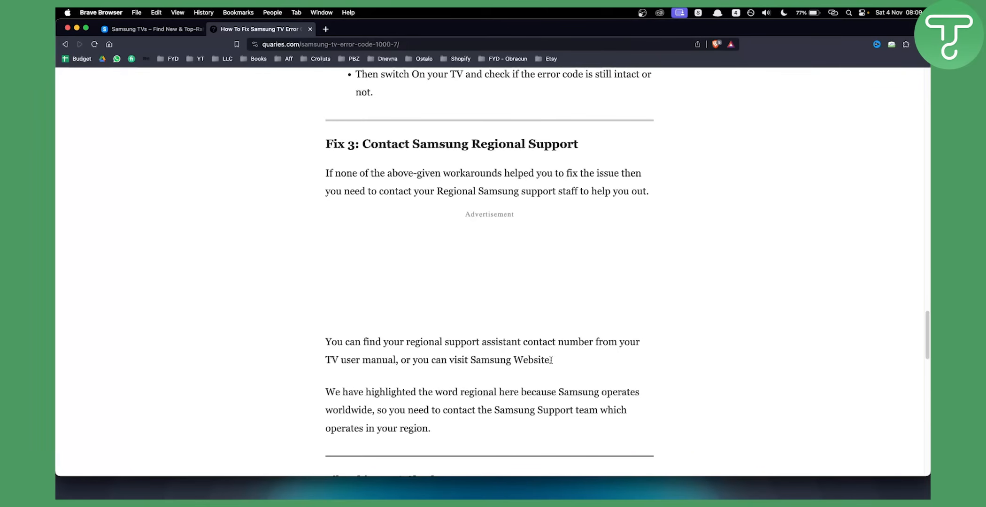
# - Scroll back to the article heading and briefly highlight '1000-7' in the title
pyautogui.scroll(-3)
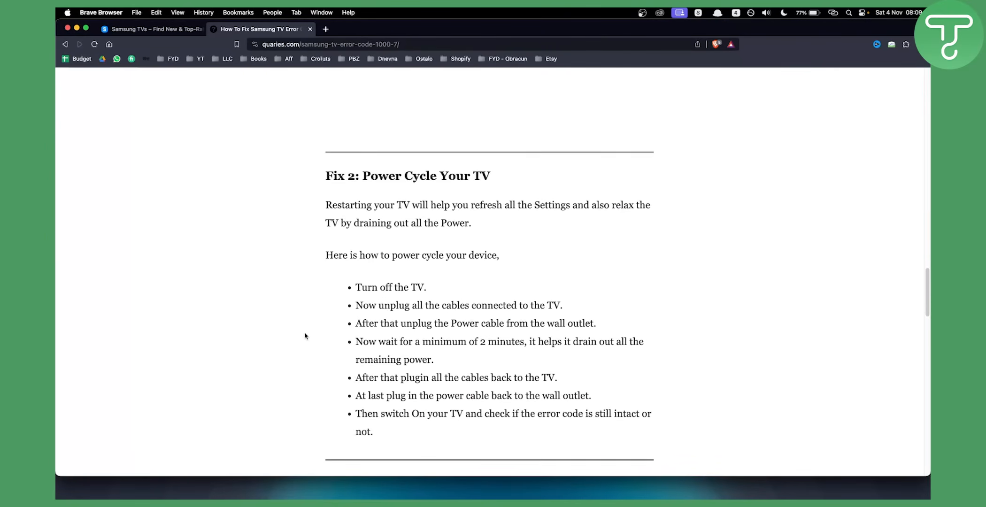
pyautogui.scroll(3)
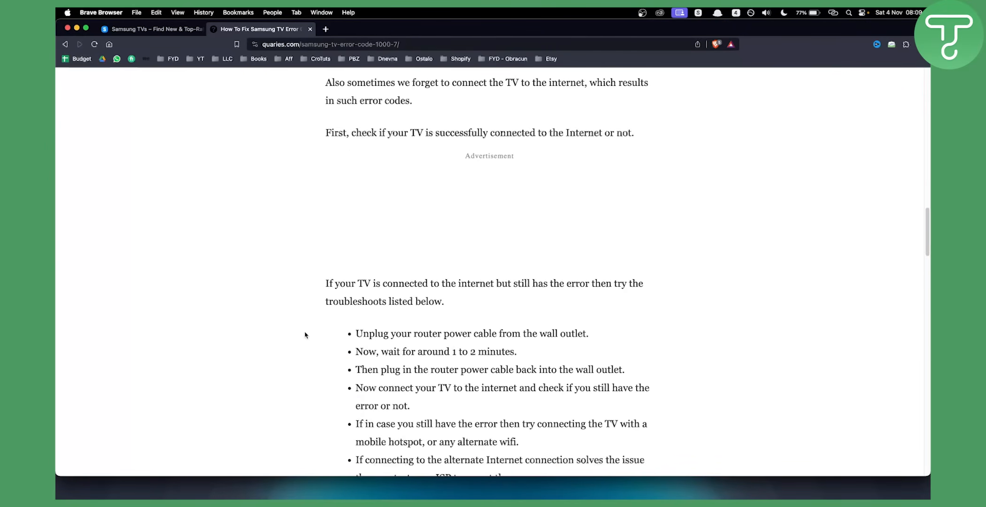
pyautogui.scroll(3)
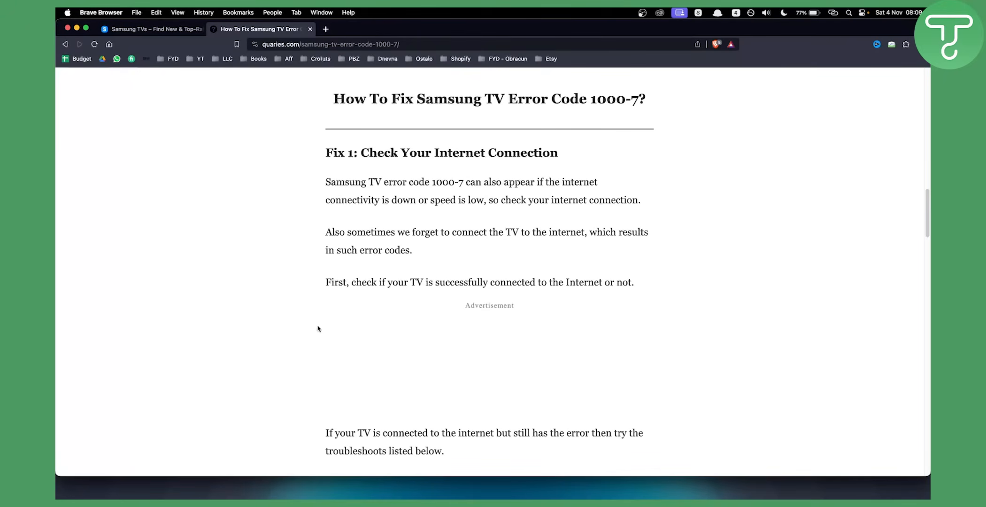
pyautogui.doubleClick(617, 99)
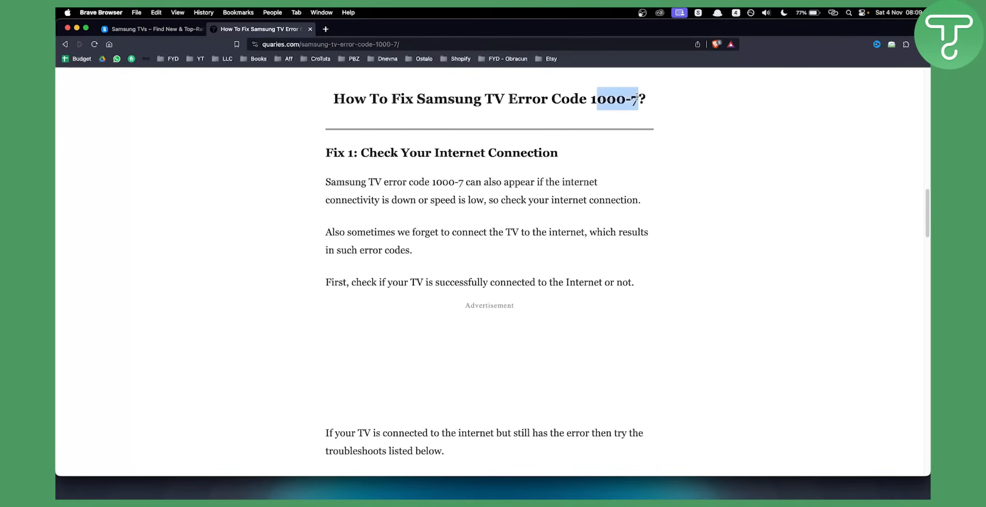
pyautogui.click(616, 99)
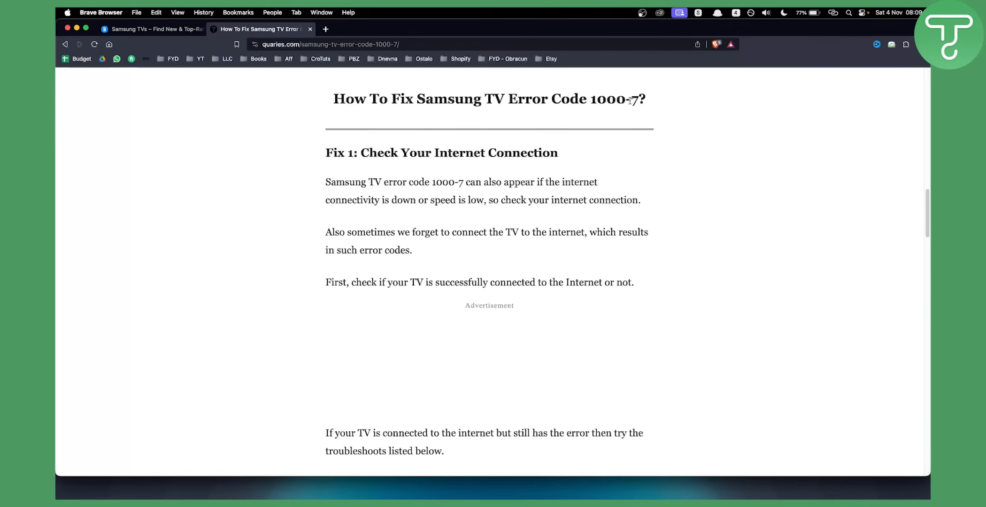
pyautogui.moveTo(167, 191)
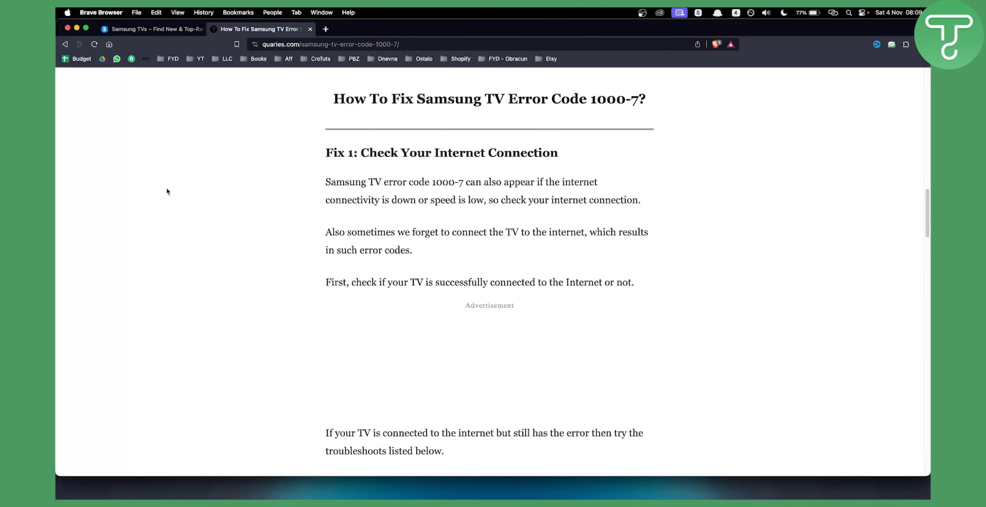